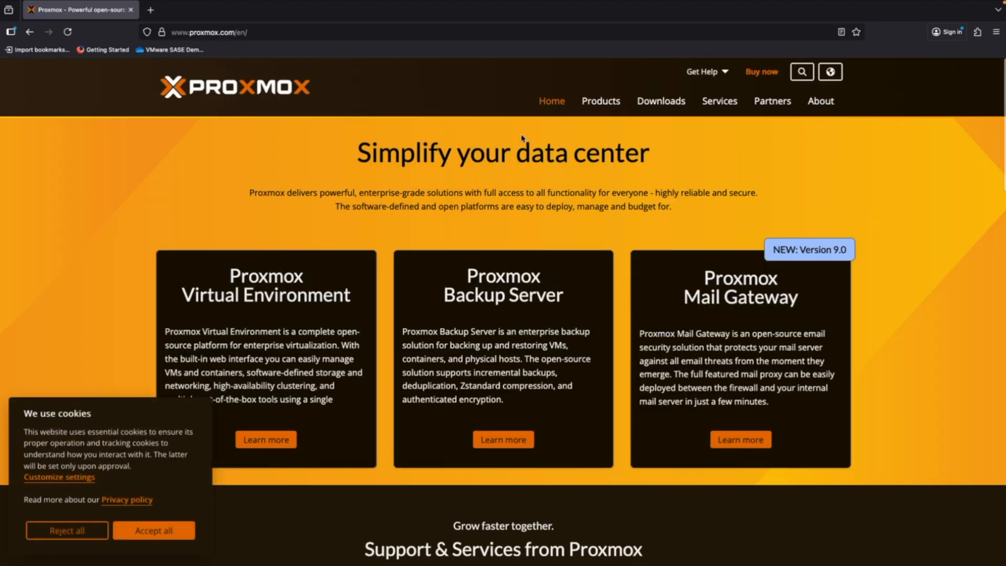
Step: Download the Proxmox VE 9.0 ISO Installer from the Downloads page, then search for balenaEtcher
left_click(660, 101)
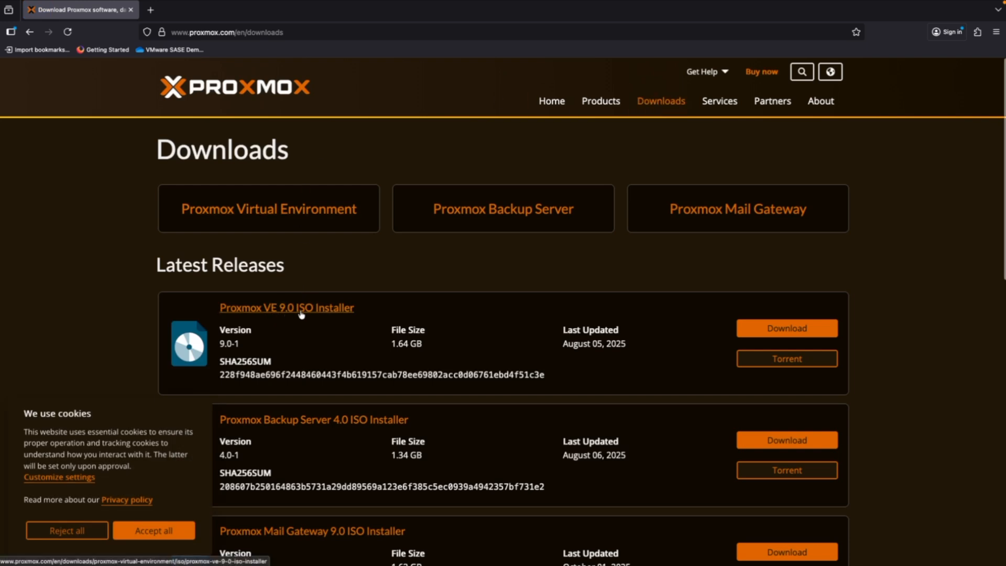
left_click(786, 328)
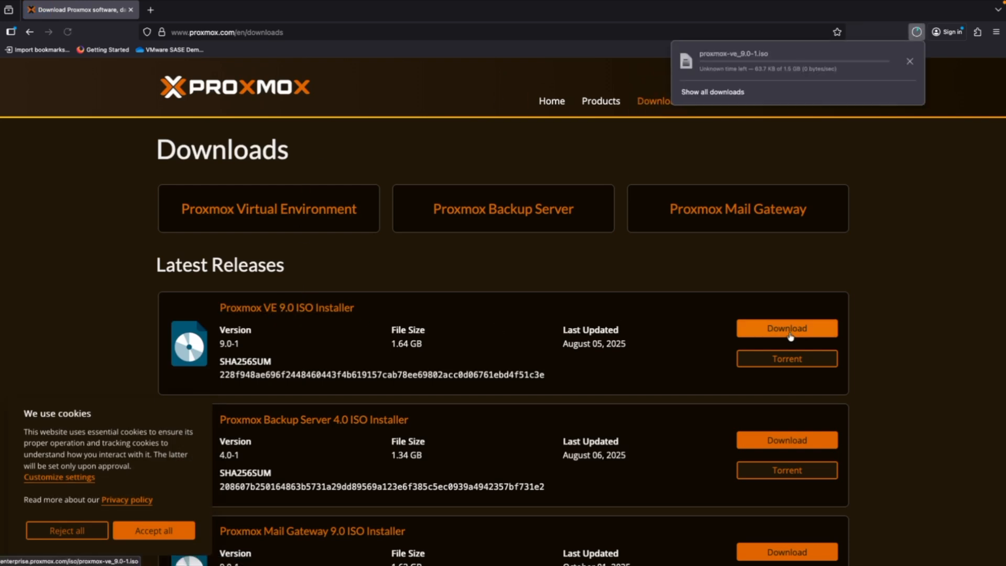
type("balena etcher")
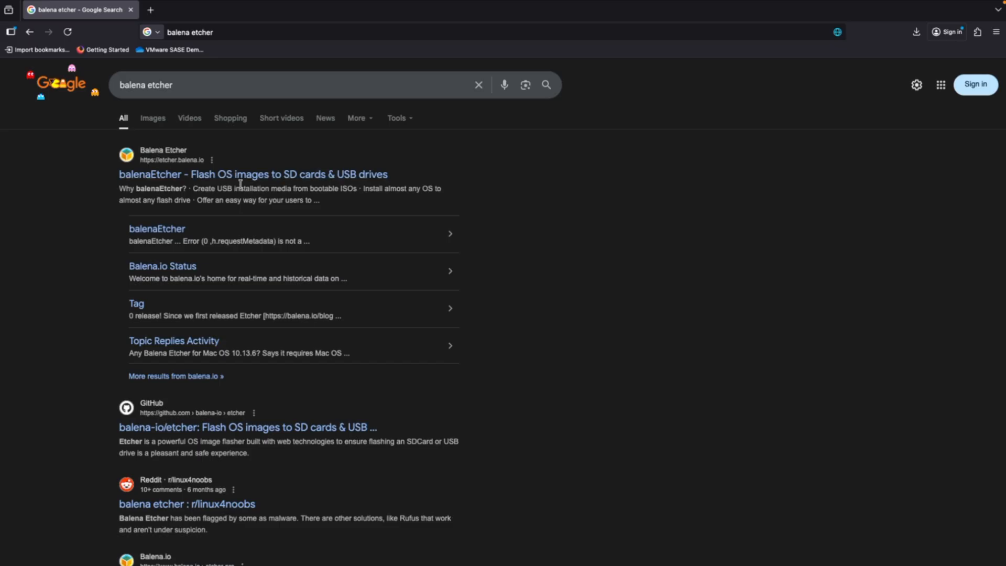
Step: Open the official balenaEtcher site and scroll to its Windows, macOS and Linux installers
left_click(253, 174)
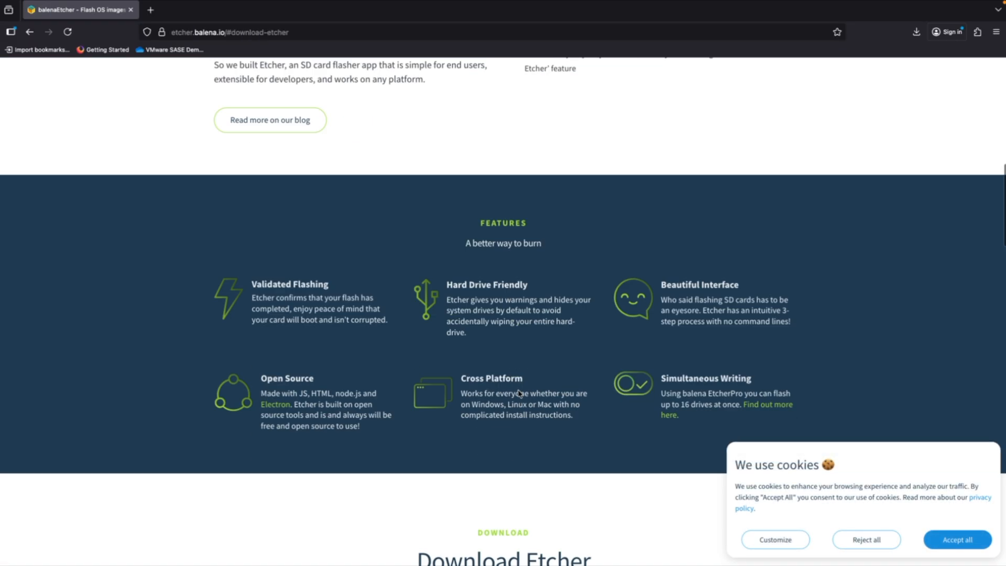
scroll("down", 3)
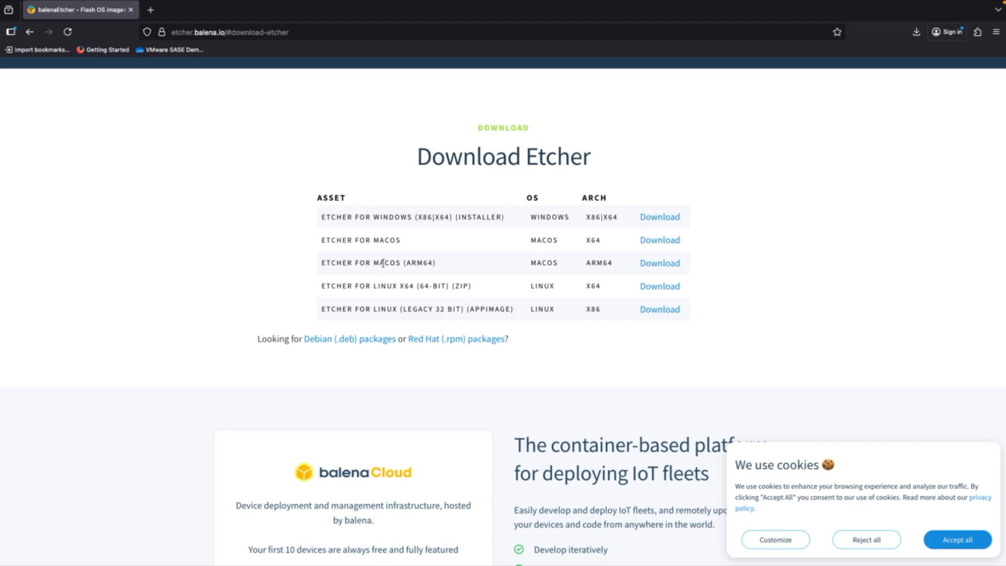
mouse_move(589, 263)
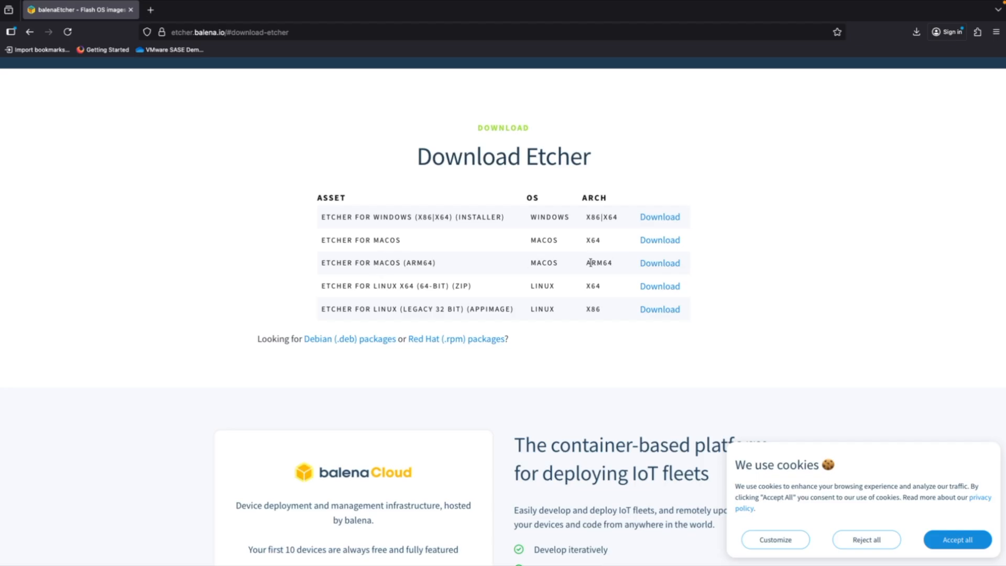
mouse_move(625, 269)
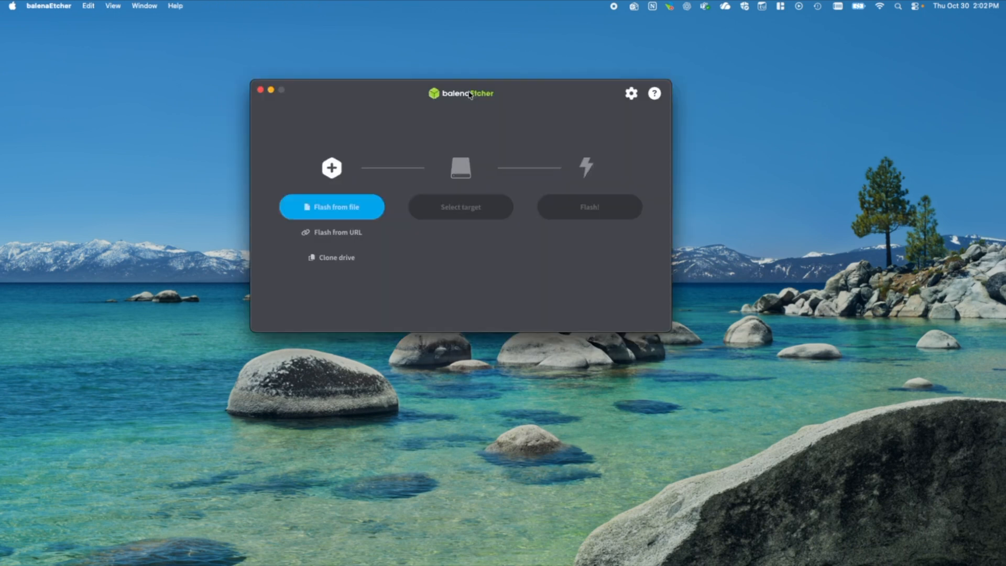
Step: Flash proxmox-ve_9.0-1.iso to the STT USB_RM2M Media USB drive
left_click(332, 206)
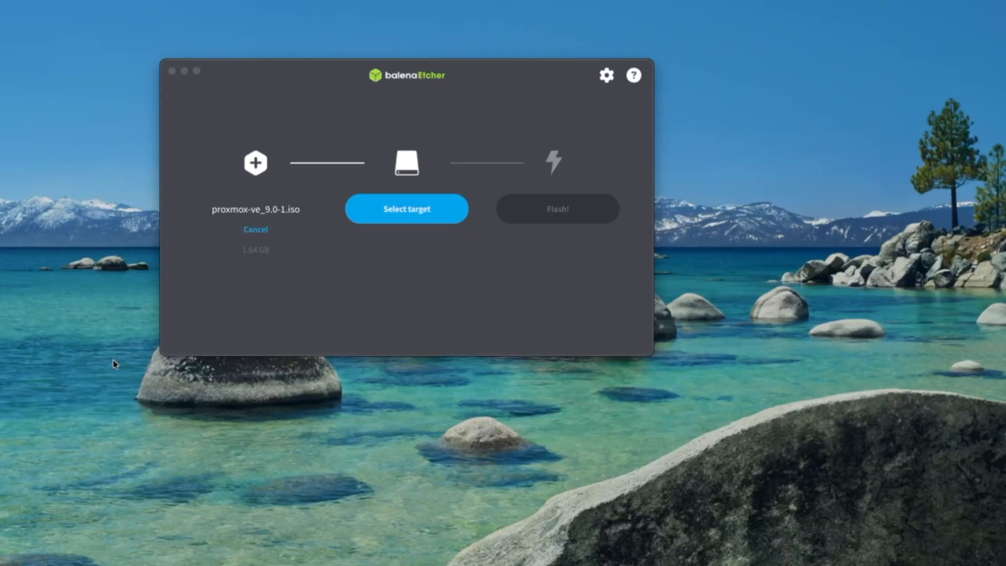
left_click(406, 208)
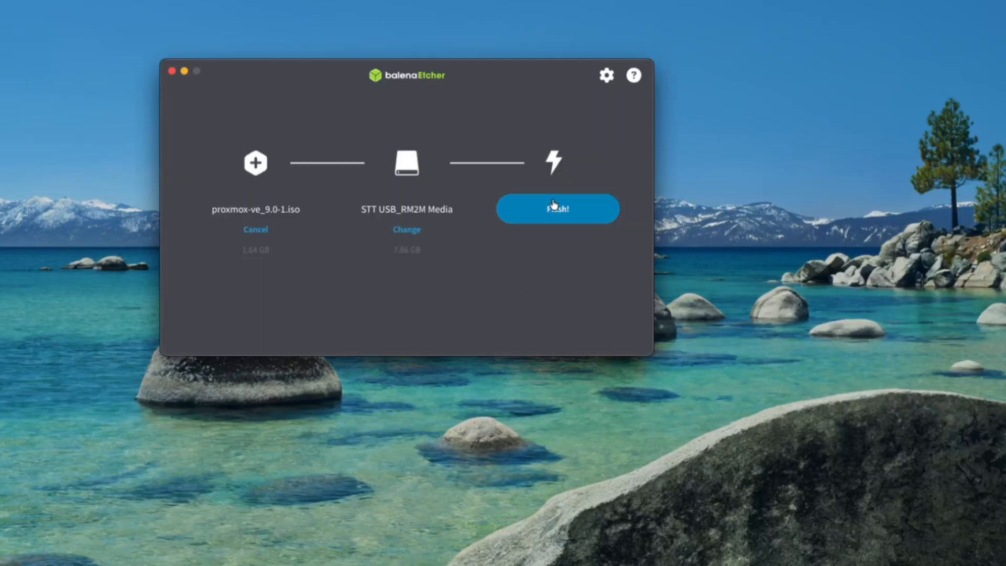
left_click(557, 208)
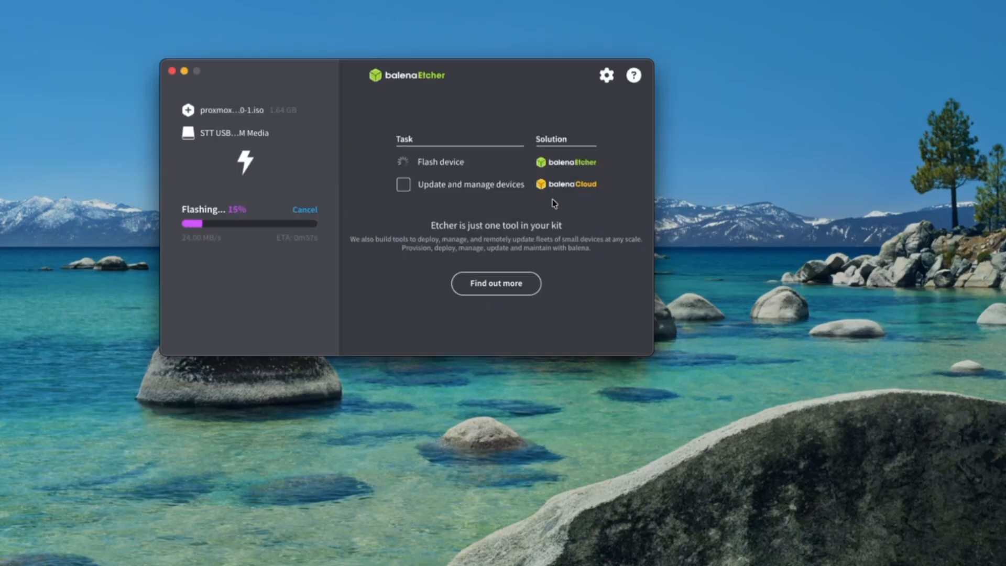